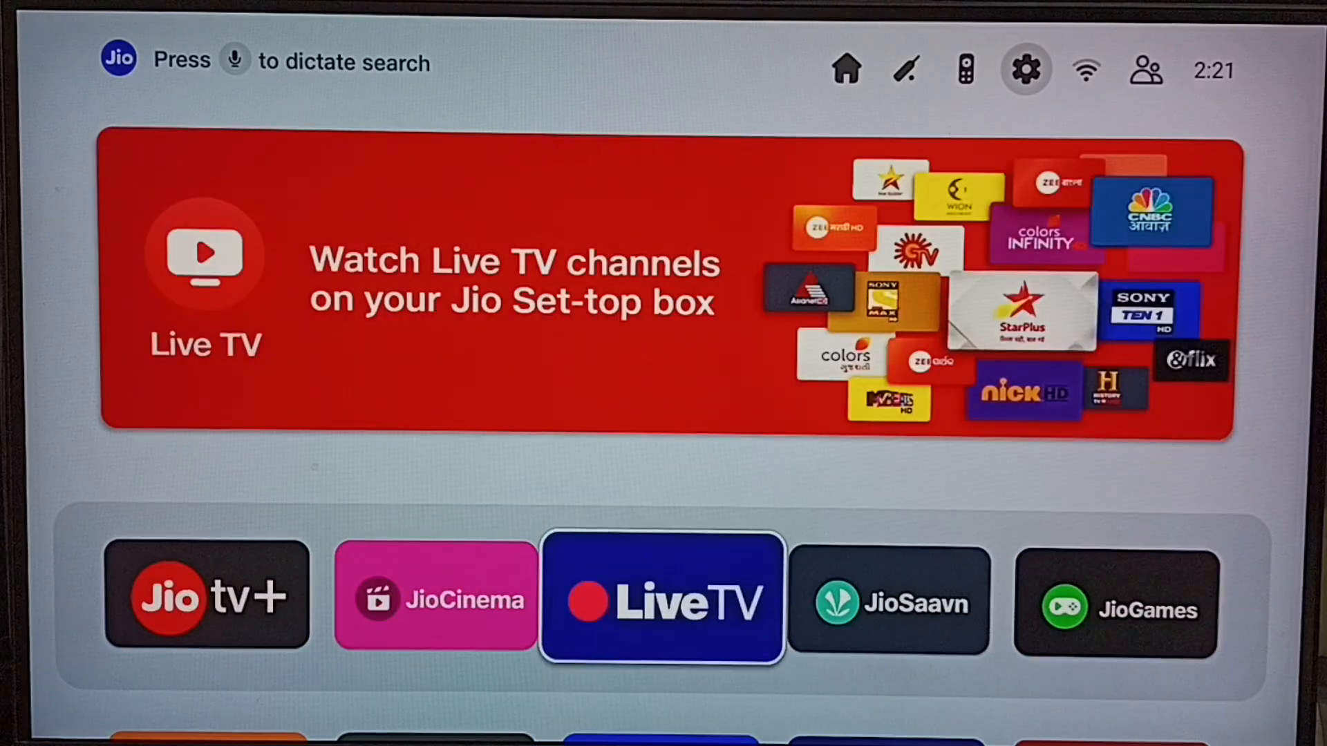
Open JioSettings from the gear icon in the home screen's top bar.
left_click(1024, 69)
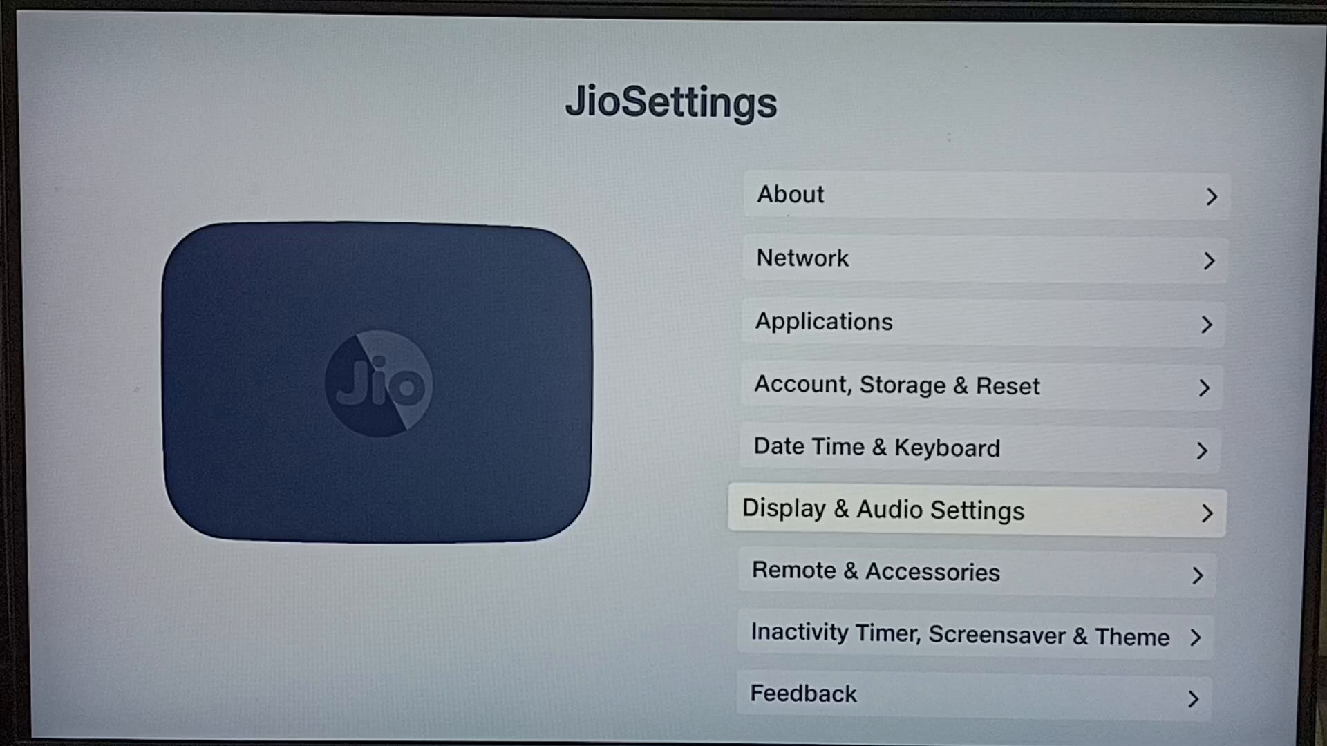
Go into Display & Audio Settings to reach HDR Settings, currently on AUTO.
left_click(973, 511)
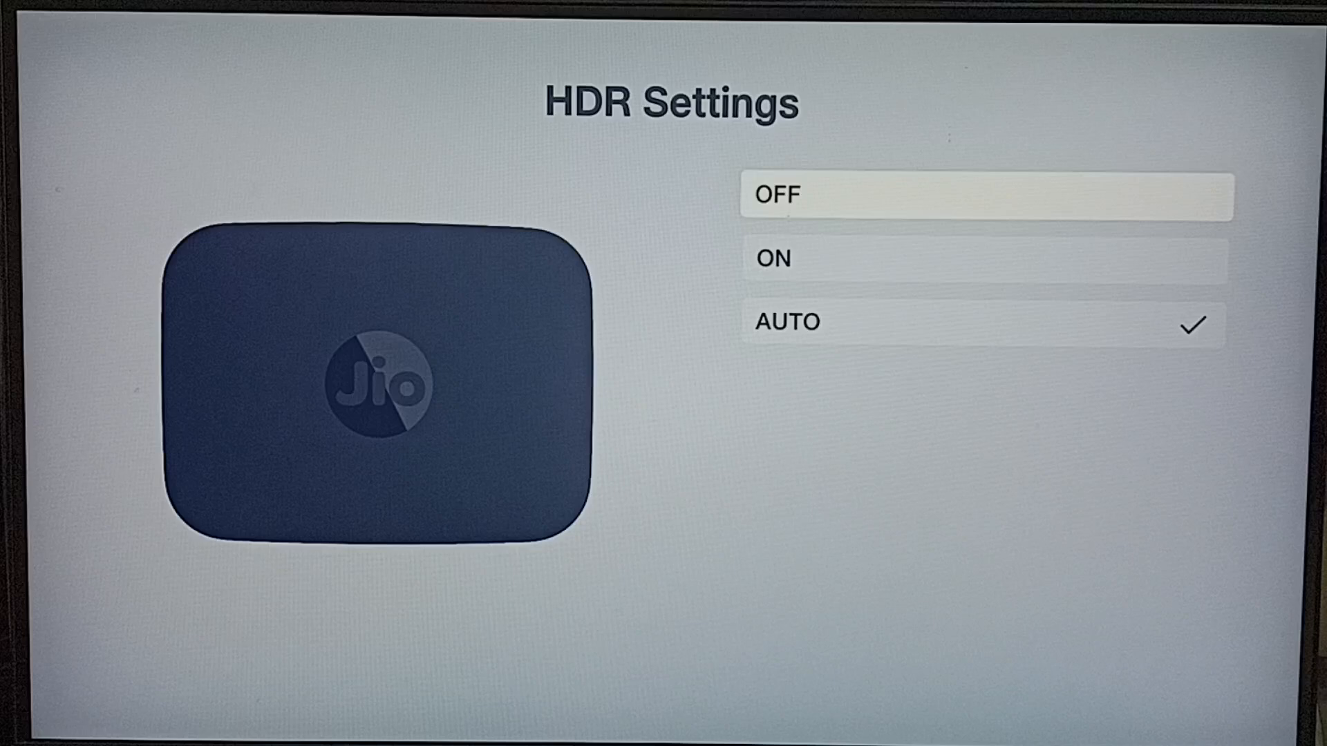
Set HDR to OFF so OFF is checked instead of AUTO.
left_click(984, 195)
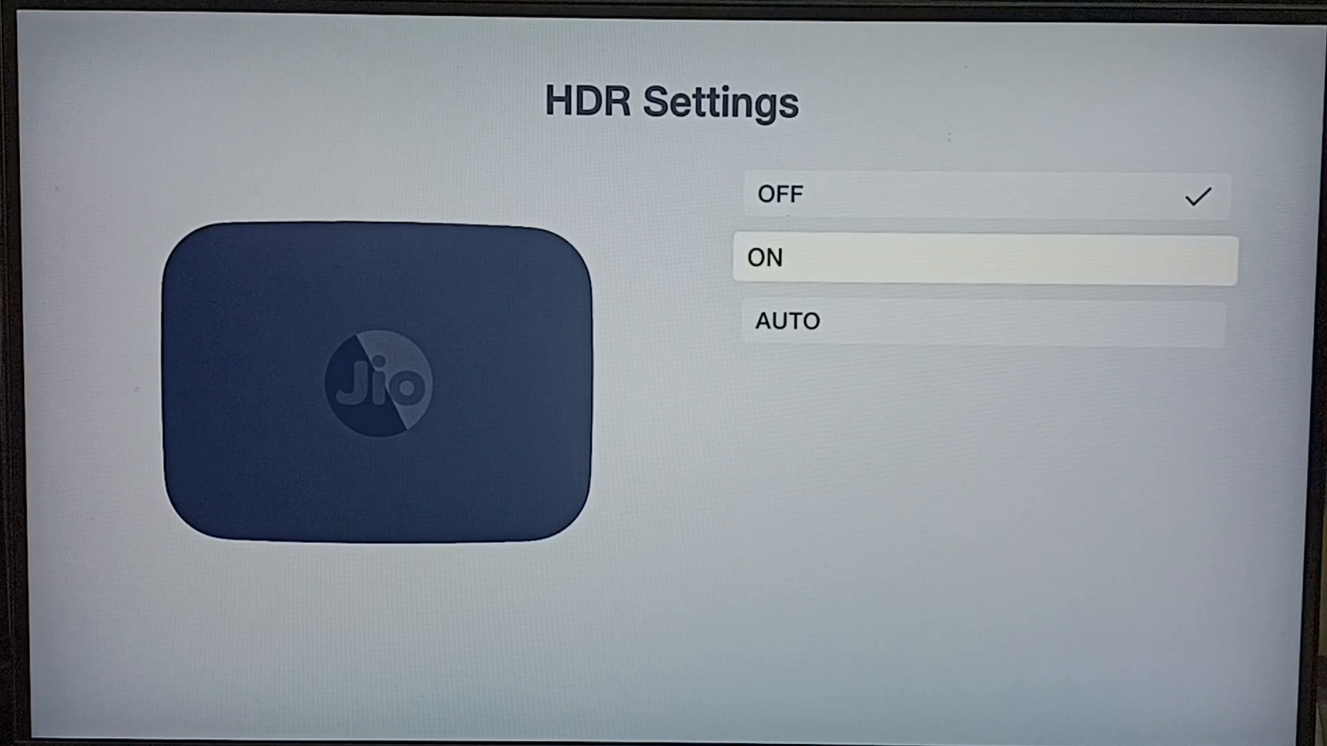
Set HDR to ON, then move the highlight down to the AUTO option.
left_click(981, 259)
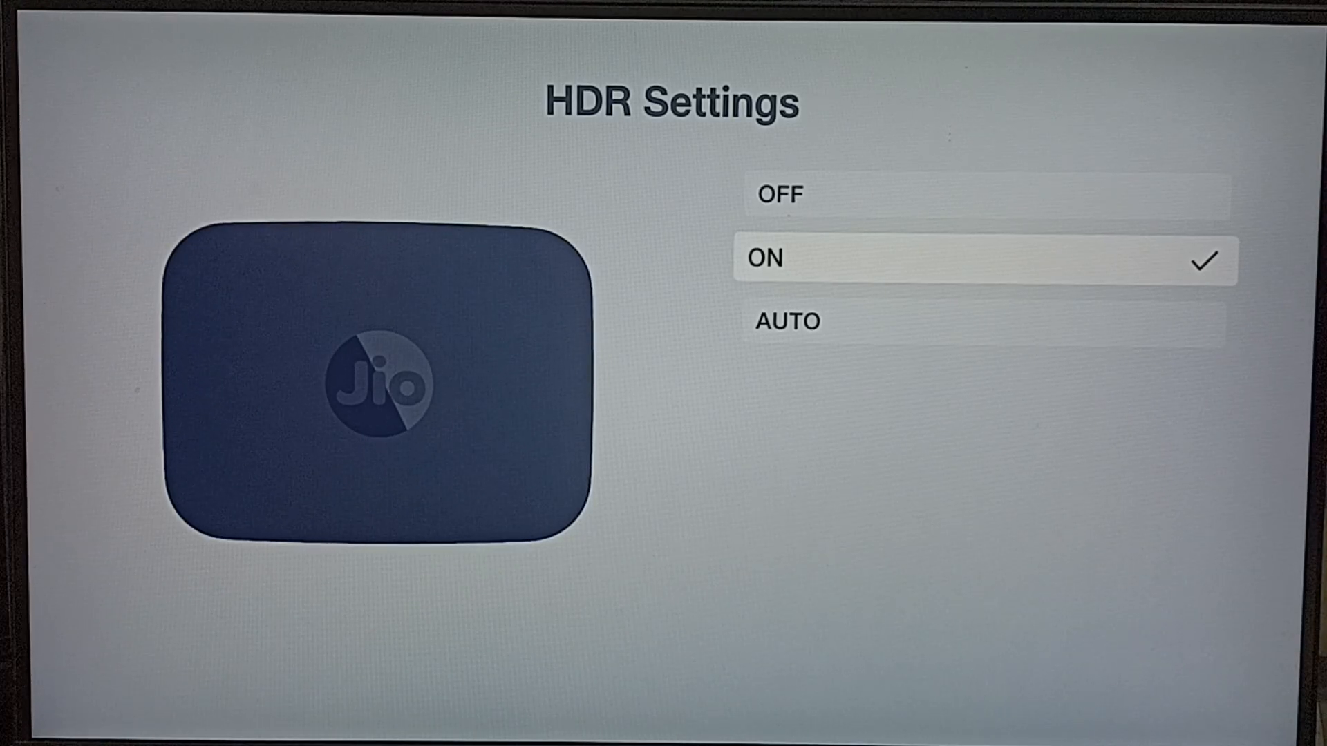
key("Down")
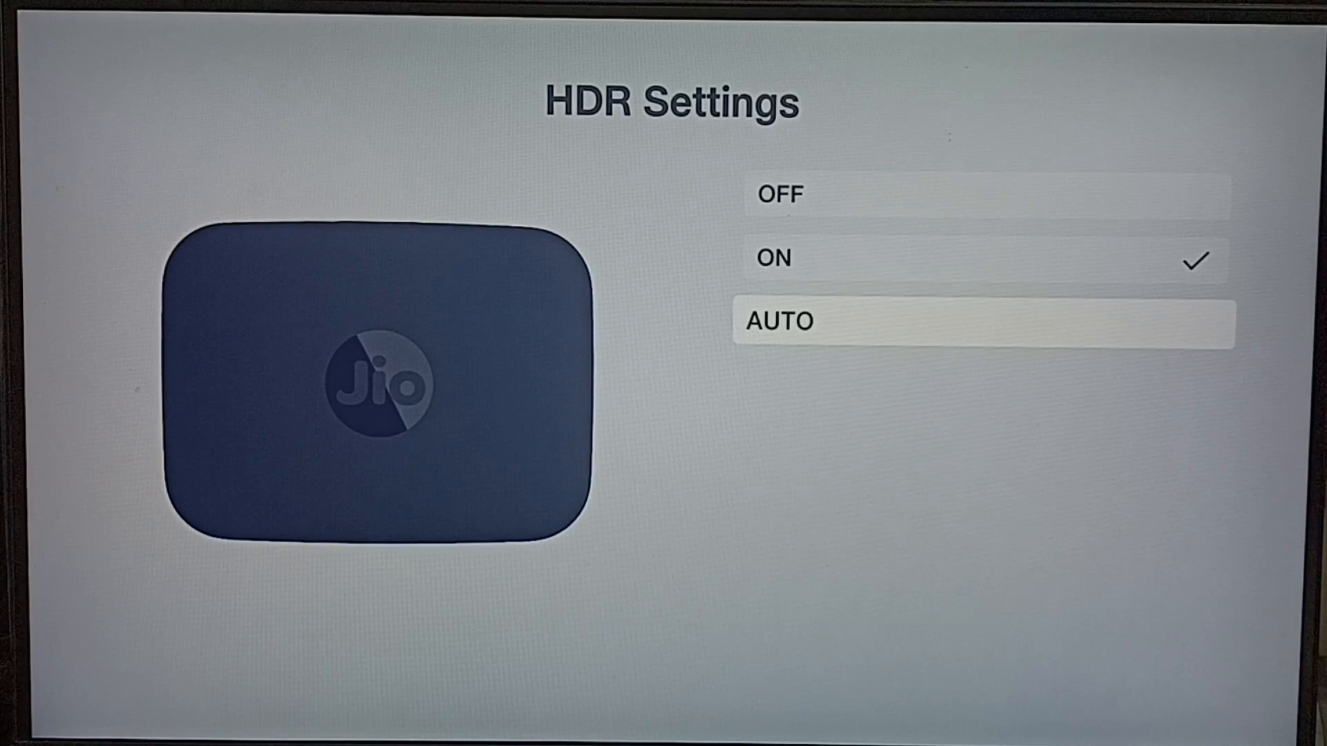
Set HDR back to AUTO so AUTO is checked instead of ON.
left_click(981, 322)
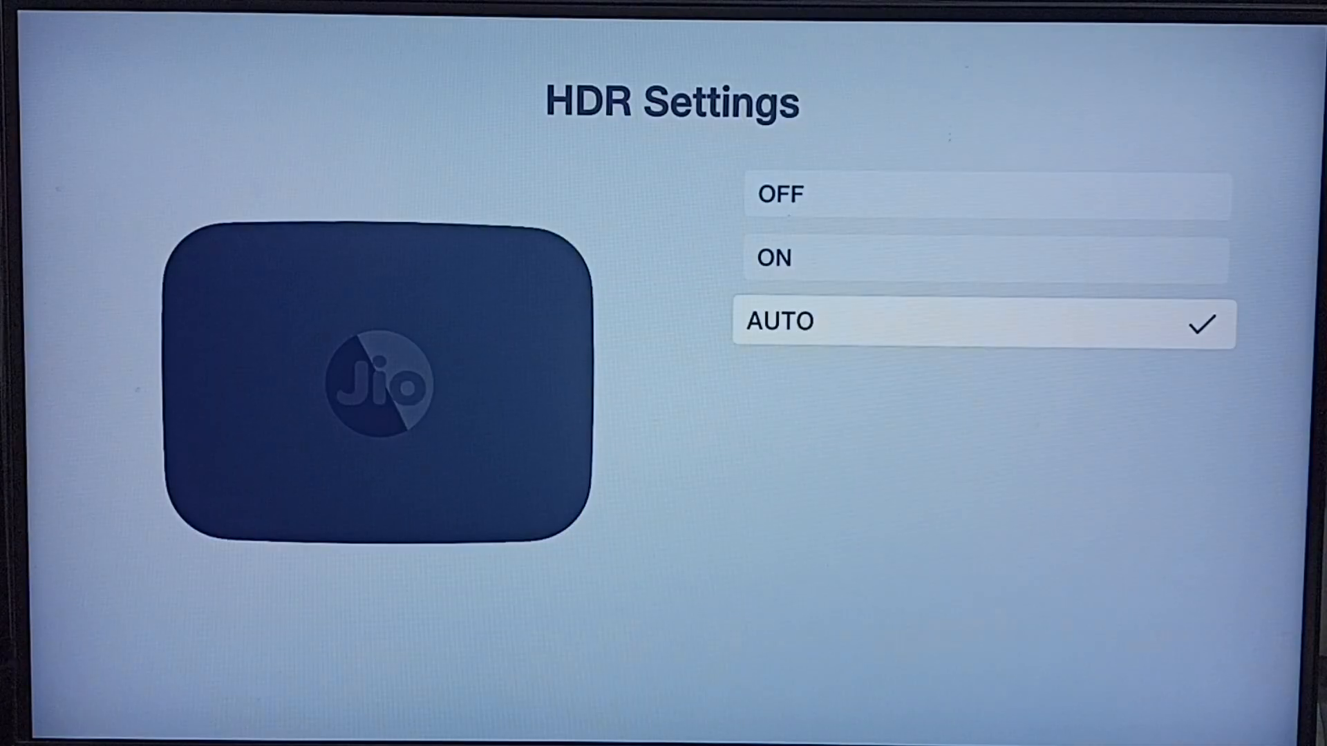